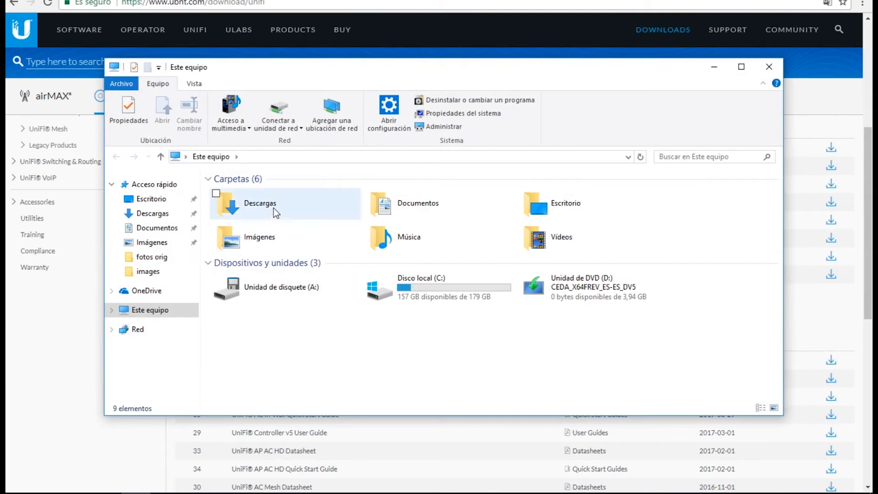
Run UniFi-installer.exe from Descargas, approve the UAC prompt and let UniFi Setup finish
{"action": "double_click", "coordinate": [258, 203]}
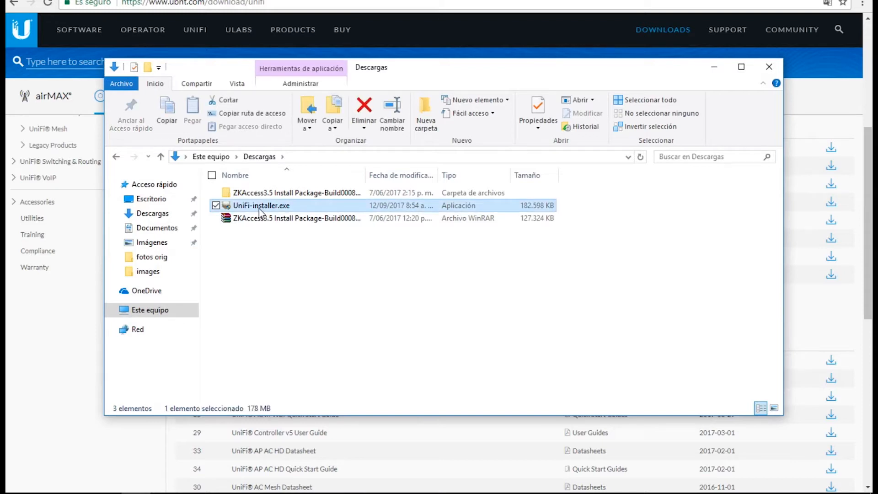
{"action": "double_click", "coordinate": [262, 204]}
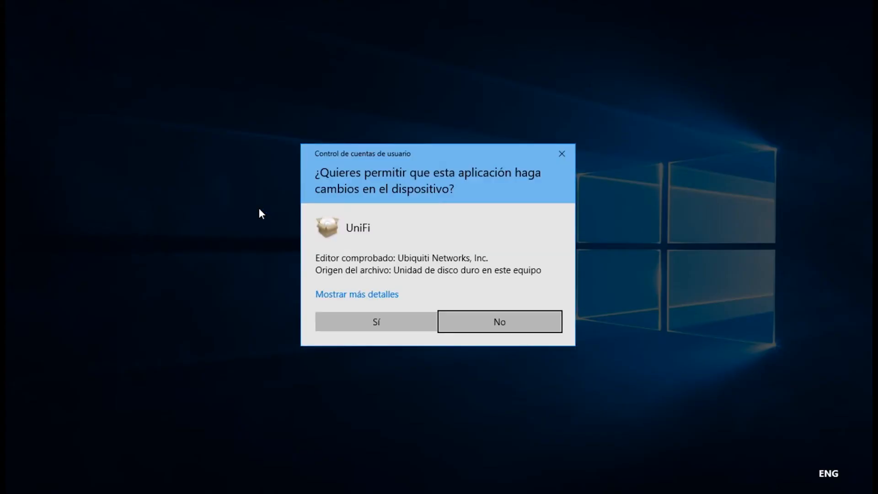
{"action": "left_click", "coordinate": [376, 321]}
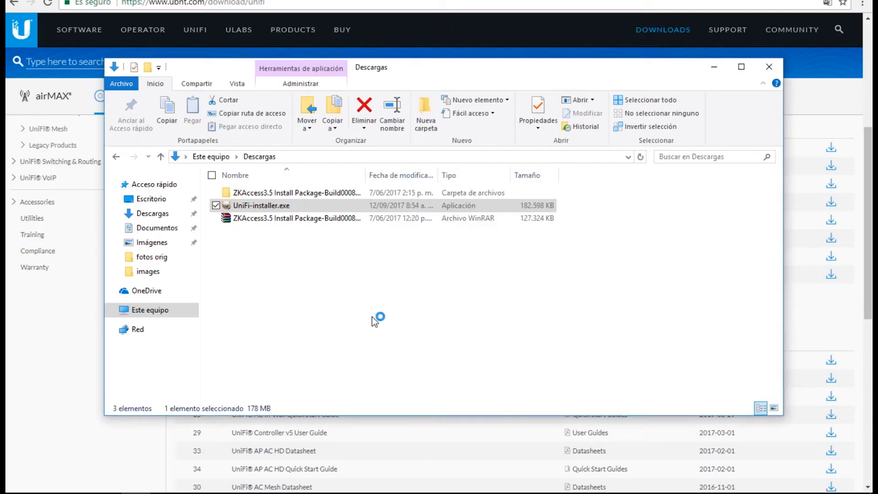
{"action": "double_click", "coordinate": [261, 206]}
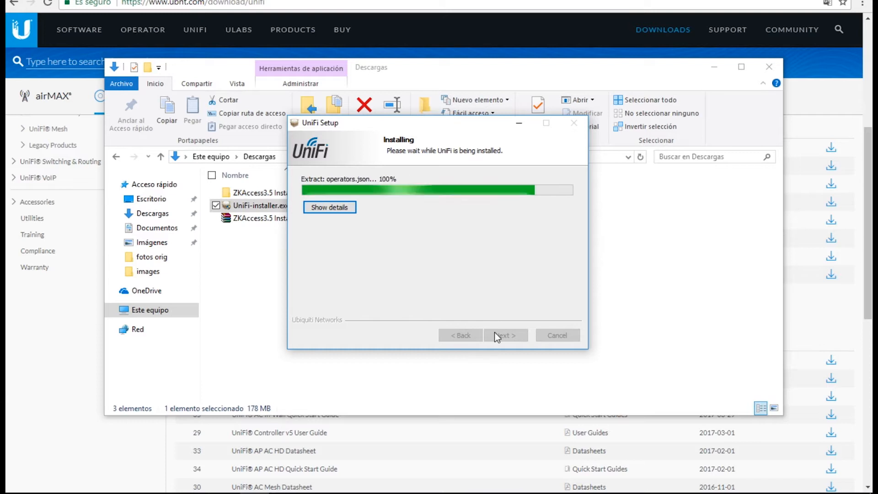
{"action": "left_click", "coordinate": [503, 335]}
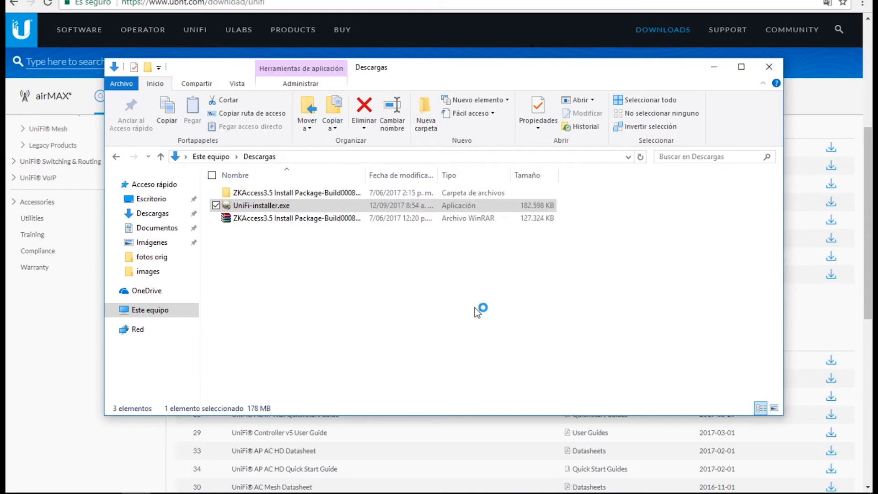
{"action": "mouse_move", "coordinate": [476, 312]}
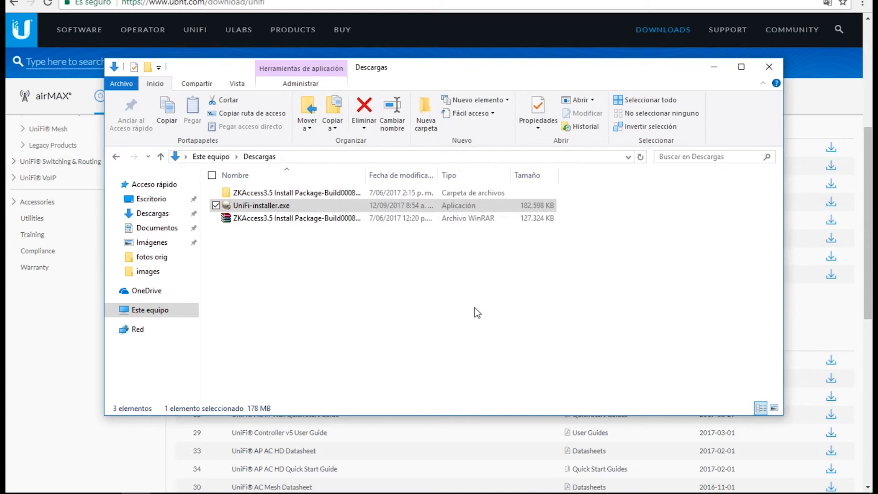
Launch UniFi, allow Java through the Windows firewall and confirm UniFi Controller 5.5.20 started
{"action": "double_click", "coordinate": [261, 206]}
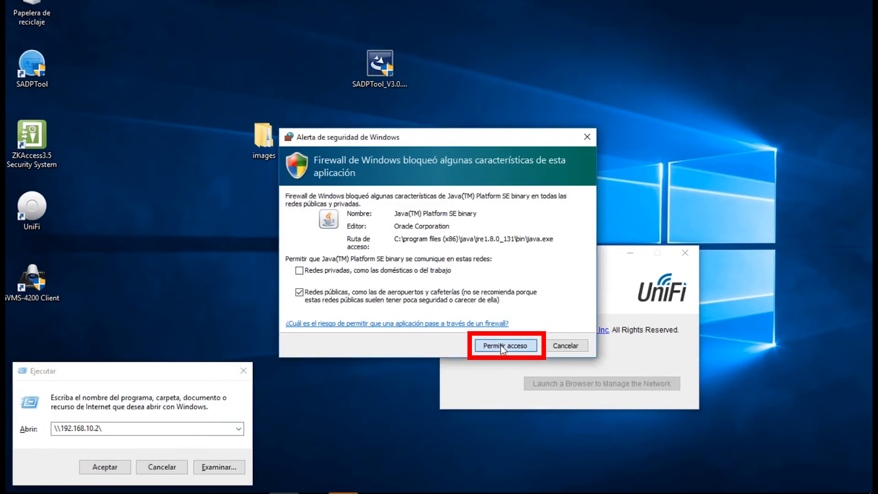
{"action": "left_click", "coordinate": [505, 346]}
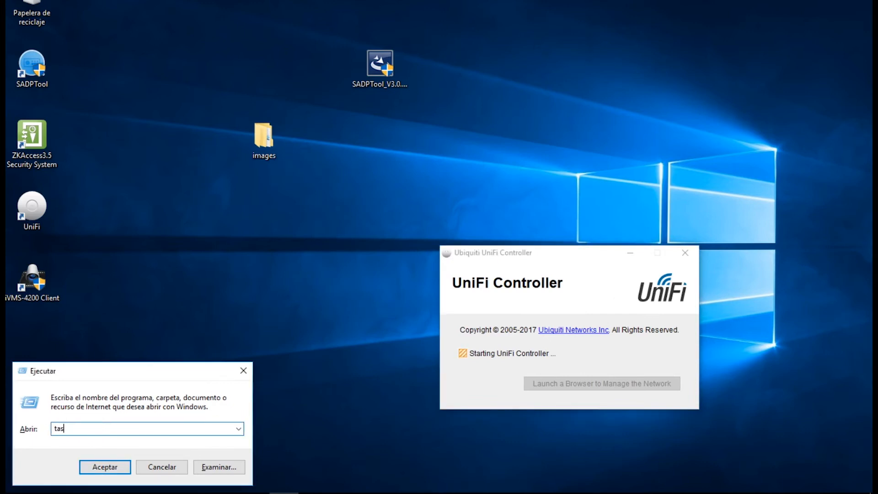
{"action": "left_click", "coordinate": [104, 466]}
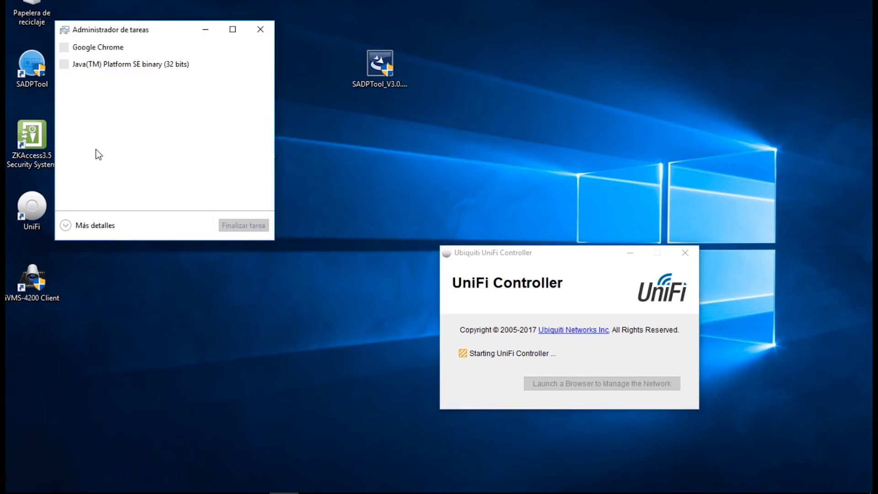
{"action": "left_click", "coordinate": [93, 225]}
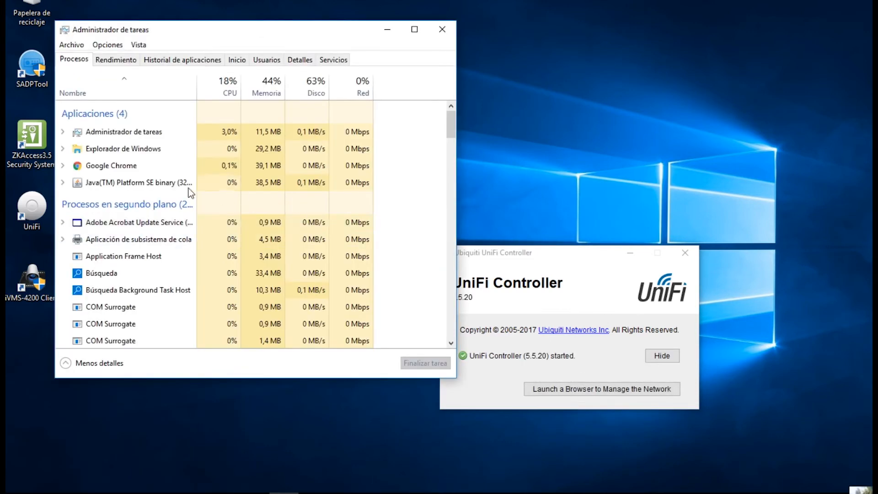
{"action": "left_click", "coordinate": [134, 183]}
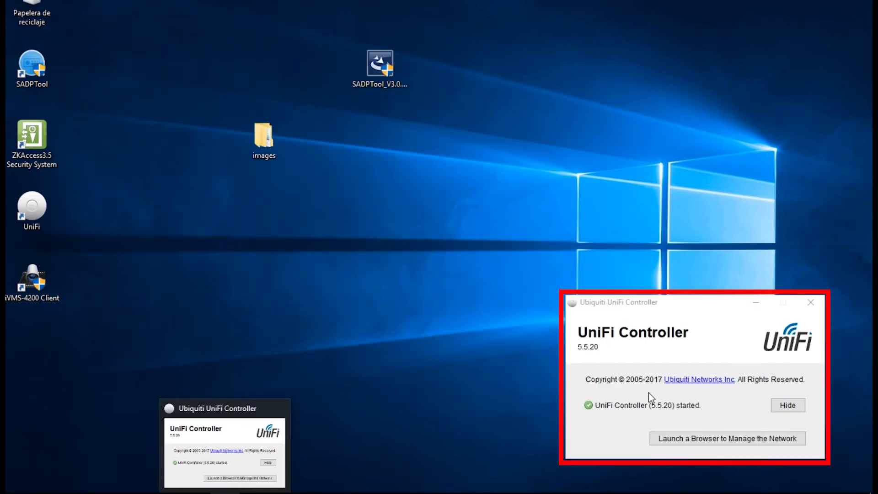
{"action": "left_click", "coordinate": [727, 438]}
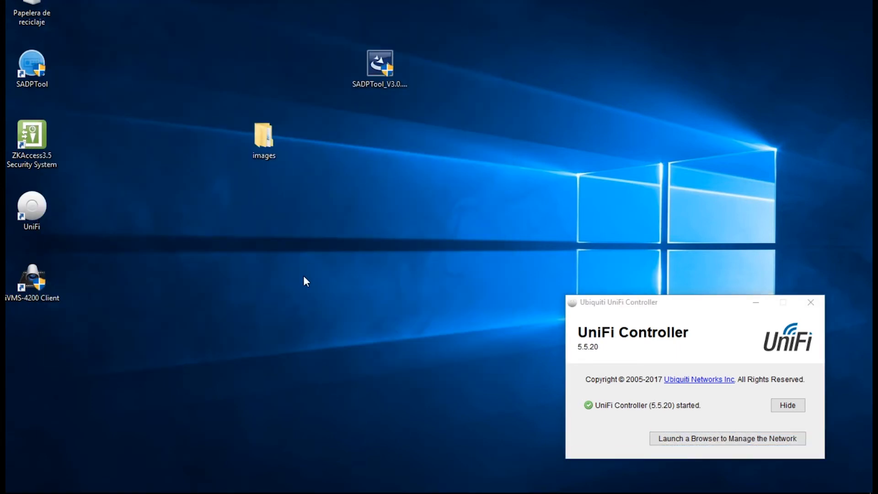
{"action": "left_click", "coordinate": [726, 438]}
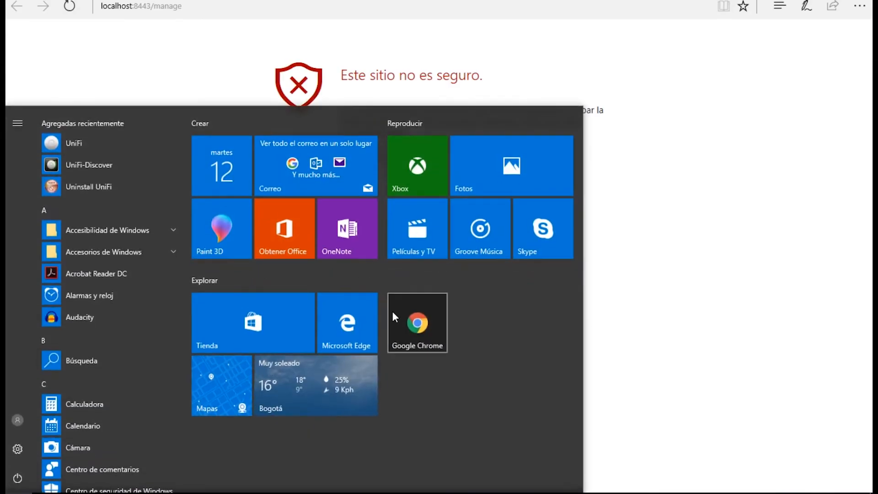
{"action": "left_click", "coordinate": [417, 321]}
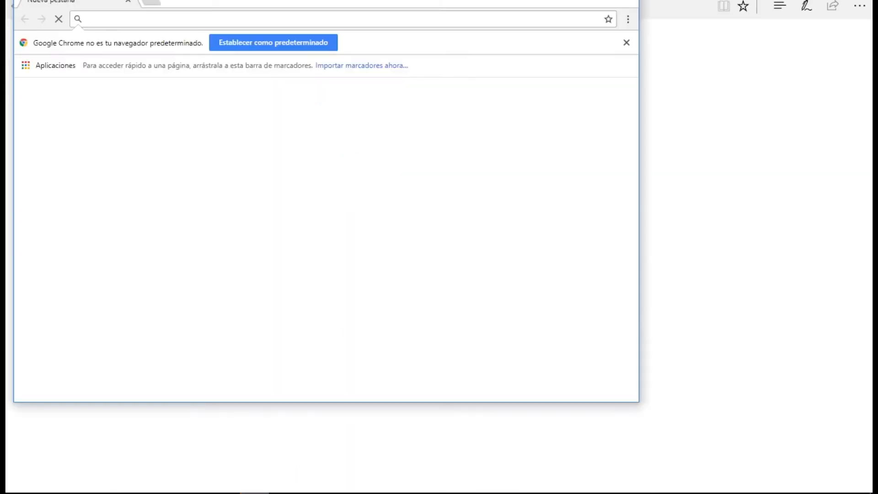
{"action": "type", "text": "https://localhost:8443/manage"}
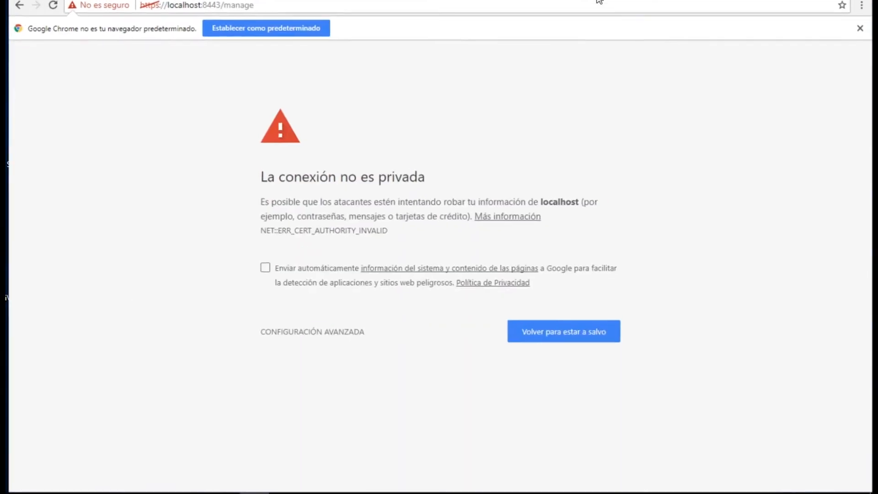
{"action": "left_click", "coordinate": [311, 330]}
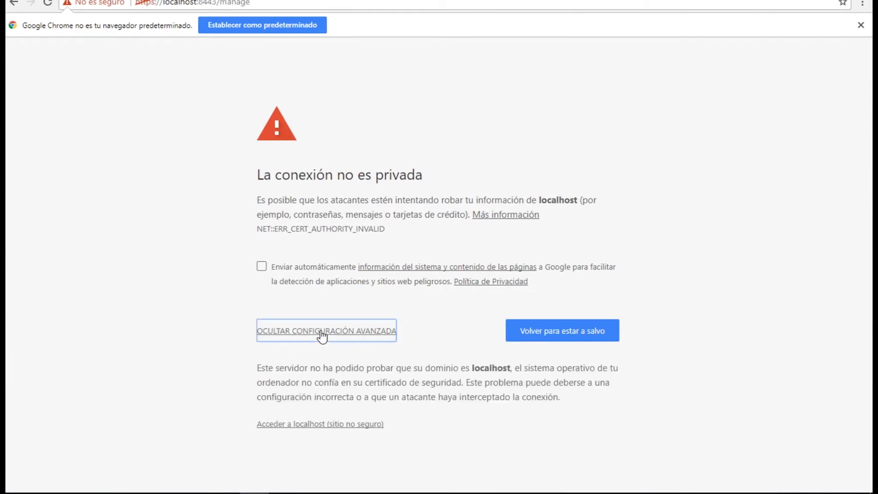
{"action": "mouse_move", "coordinate": [341, 430]}
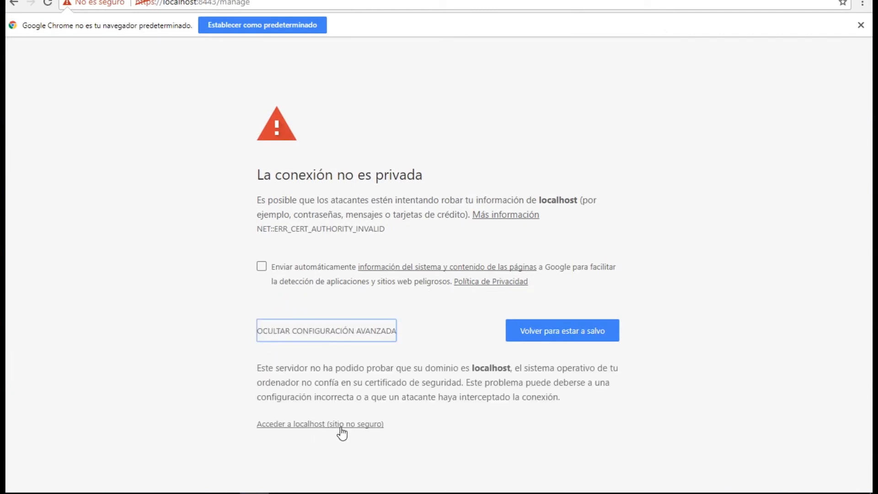
{"action": "left_click", "coordinate": [319, 423]}
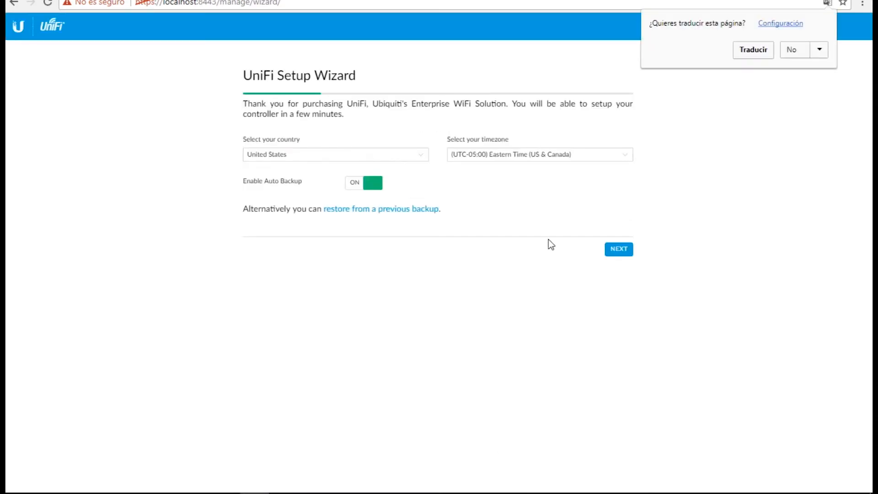
{"action": "mouse_move", "coordinate": [539, 226]}
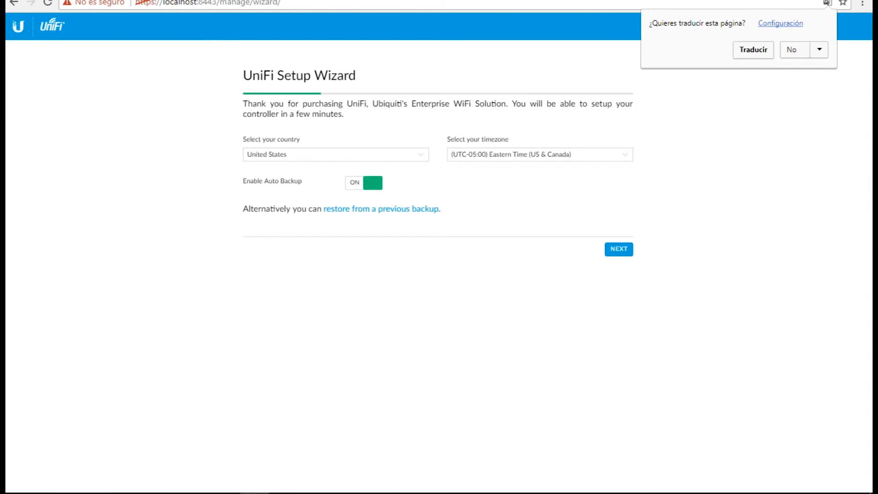
{"action": "mouse_move", "coordinate": [406, 235]}
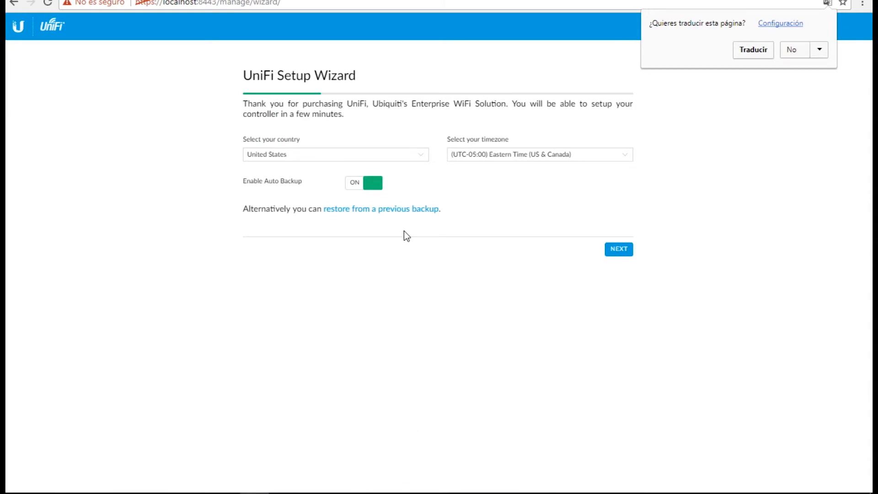
Dismiss Chrome's translate offer and keep United States, Eastern Time with Auto Backup off
{"action": "left_click", "coordinate": [791, 49]}
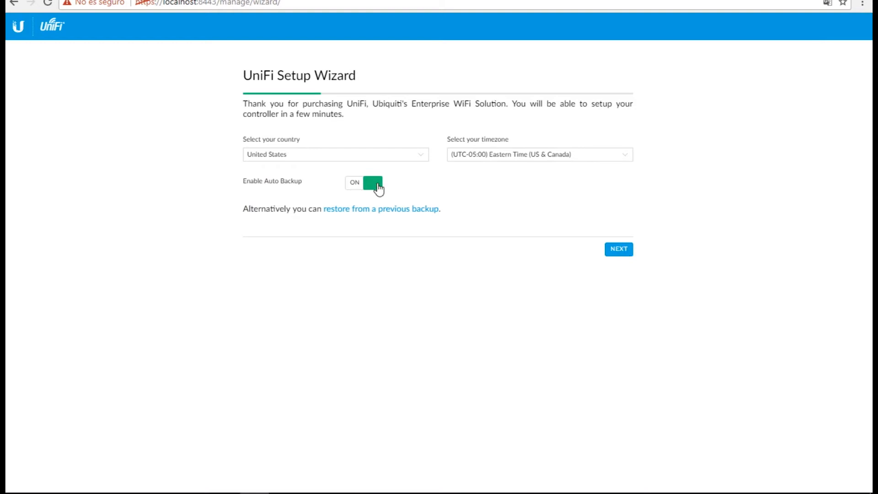
{"action": "left_click", "coordinate": [363, 182]}
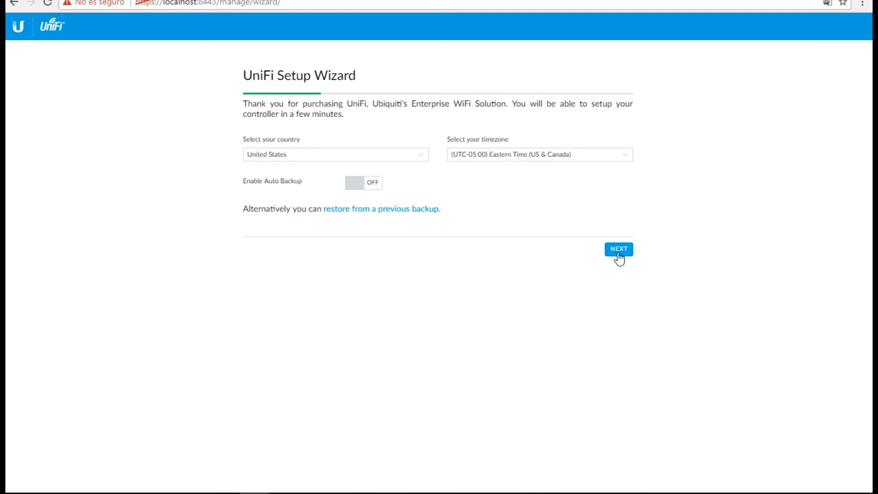
Choose only the UniFi AP-AC-Pro (AP-AC-LR unticked) and continue to Configure WiFi
{"action": "left_click", "coordinate": [618, 249]}
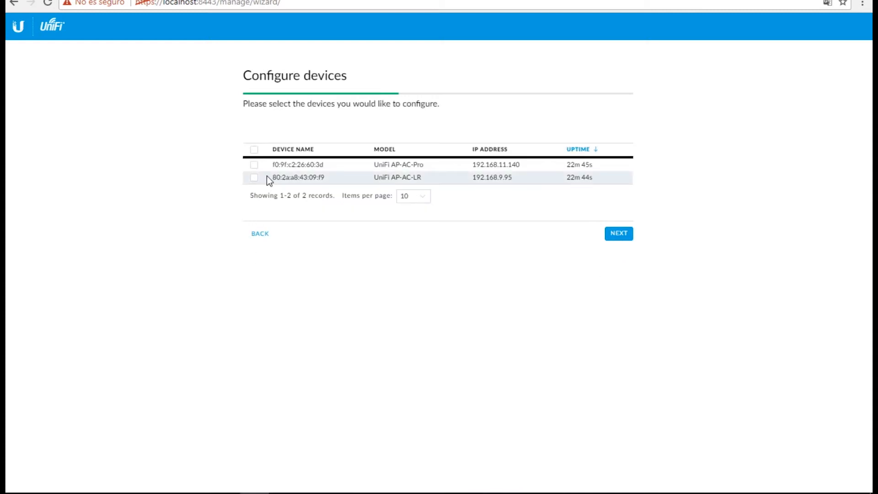
{"action": "left_click", "coordinate": [254, 149]}
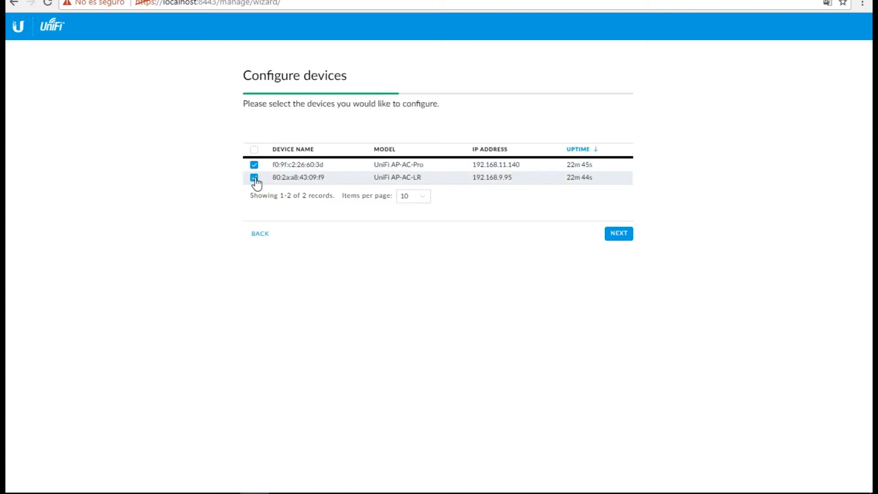
{"action": "left_click", "coordinate": [254, 177]}
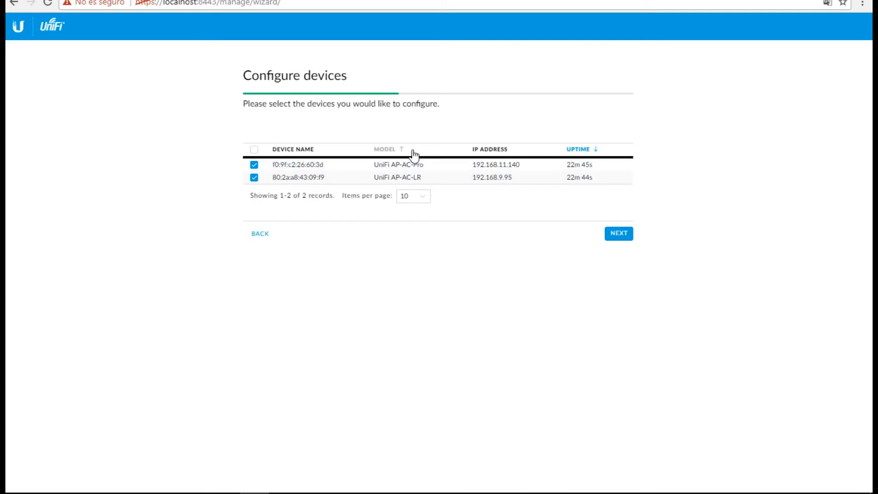
{"action": "mouse_move", "coordinate": [406, 181]}
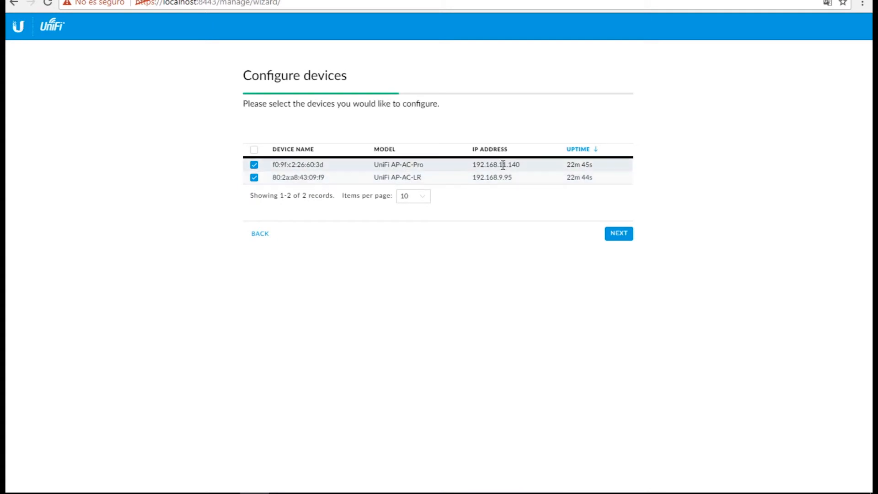
{"action": "mouse_move", "coordinate": [502, 184]}
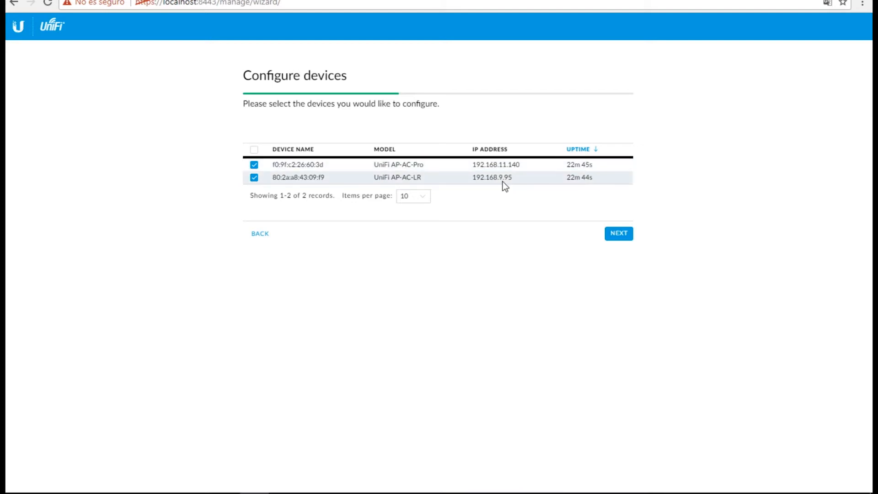
{"action": "mouse_move", "coordinate": [573, 190]}
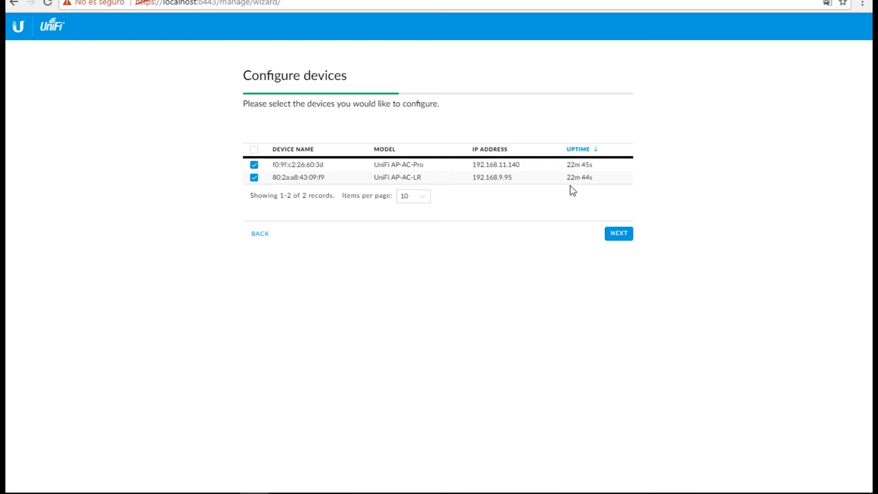
{"action": "left_click", "coordinate": [253, 176]}
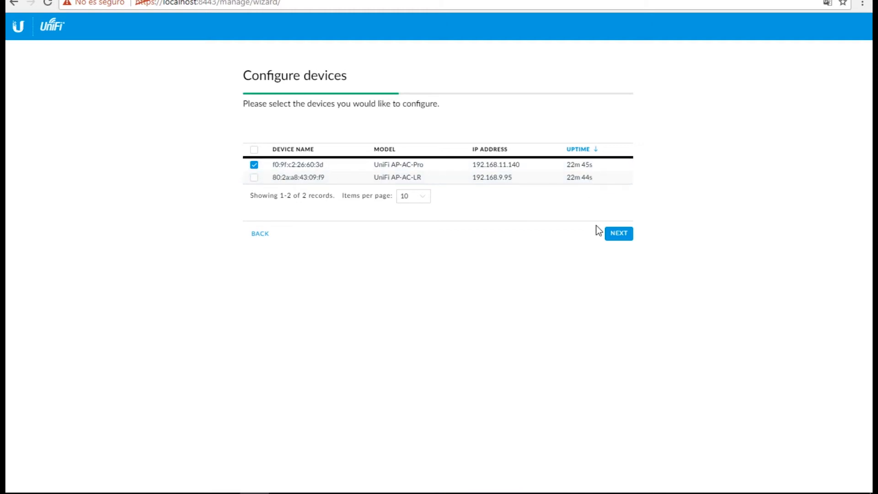
{"action": "left_click", "coordinate": [618, 233]}
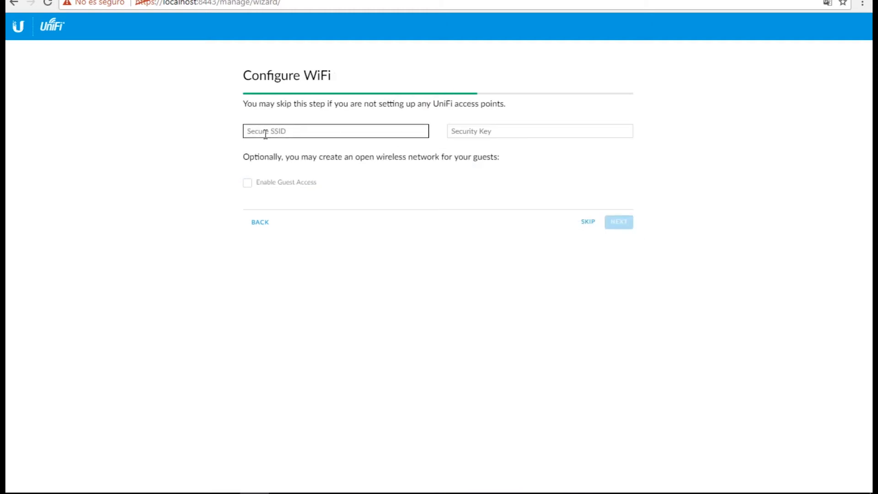
{"action": "type", "text": "testNet"}
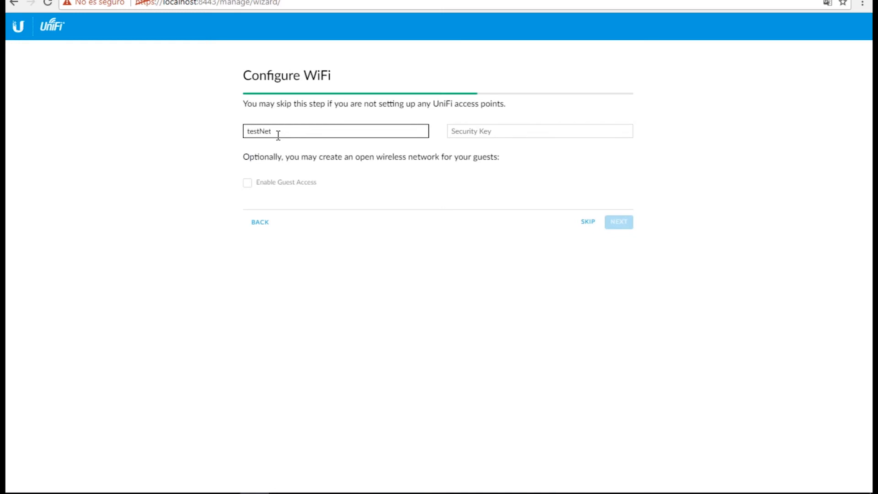
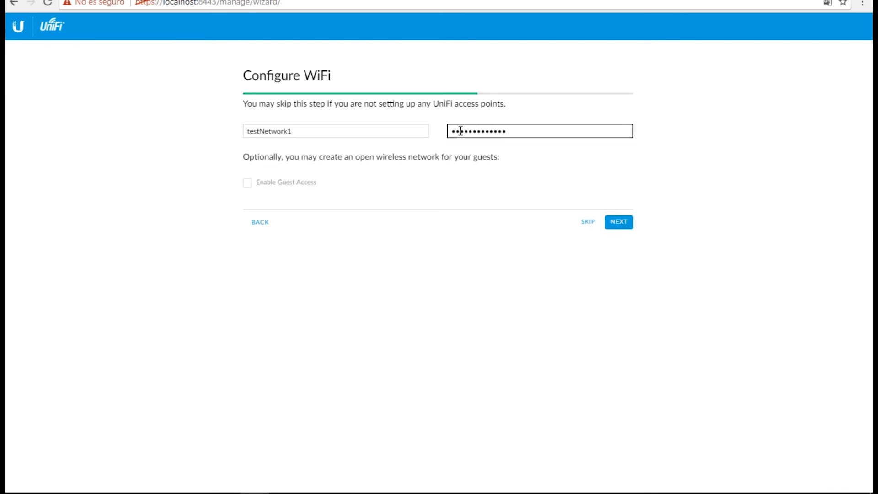
{"action": "left_click", "coordinate": [248, 182]}
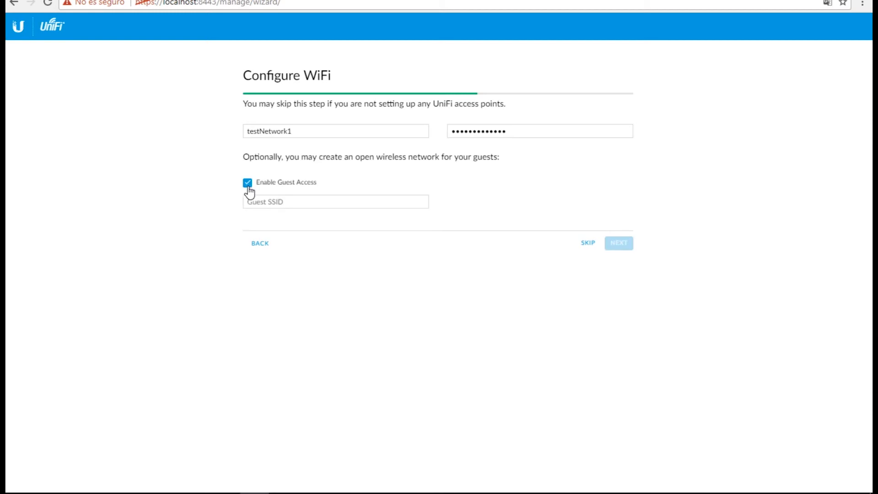
{"action": "left_click", "coordinate": [335, 202]}
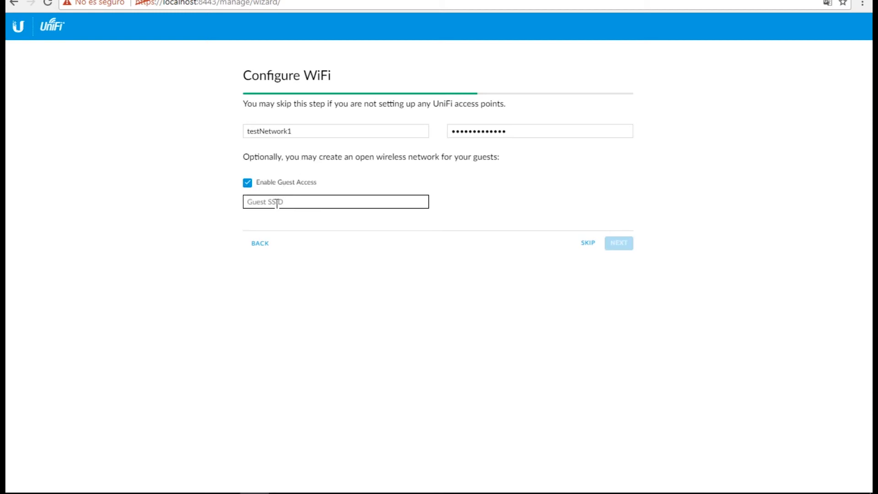
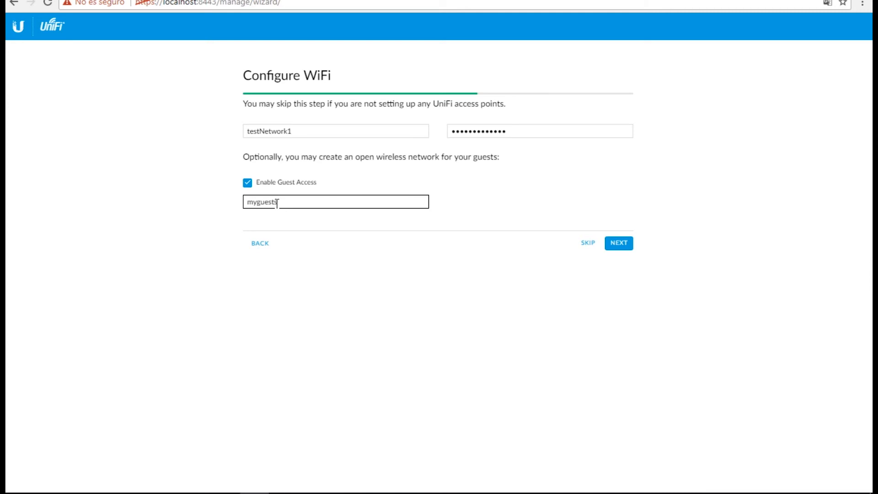
{"action": "left_click", "coordinate": [618, 242]}
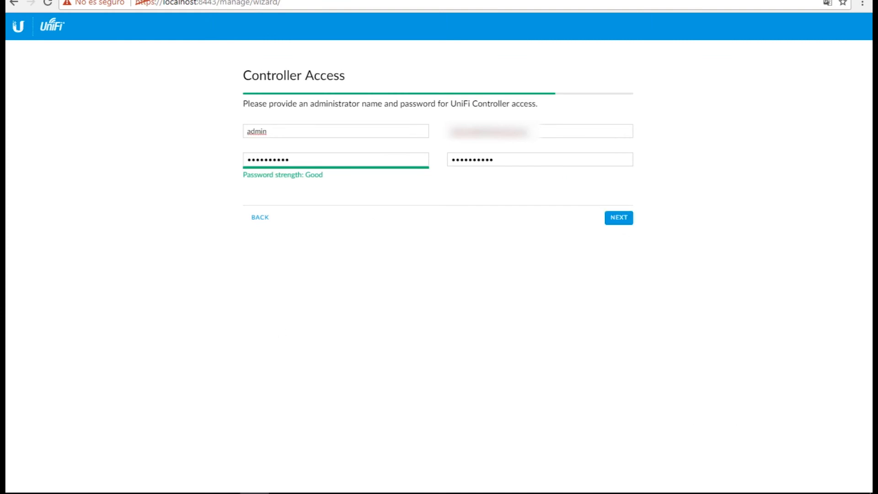
Advance to the Confirm summary and submit the setup with Finish
{"action": "left_click", "coordinate": [618, 218]}
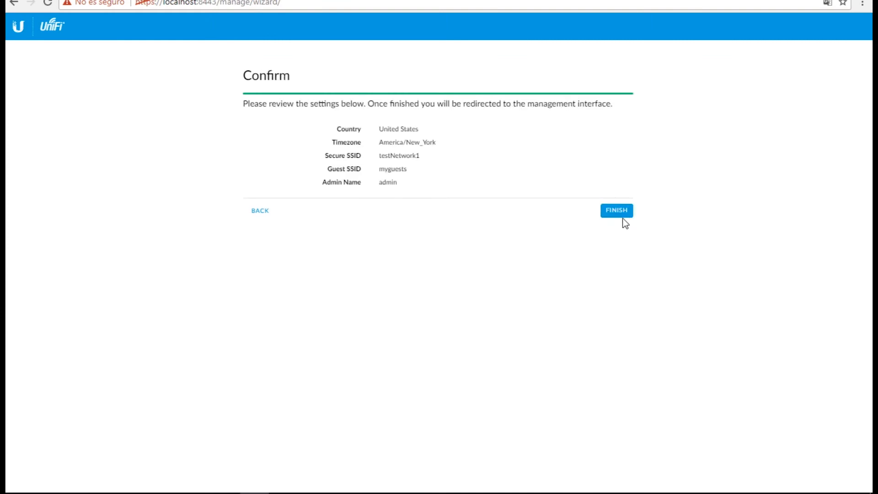
{"action": "mouse_move", "coordinate": [432, 162]}
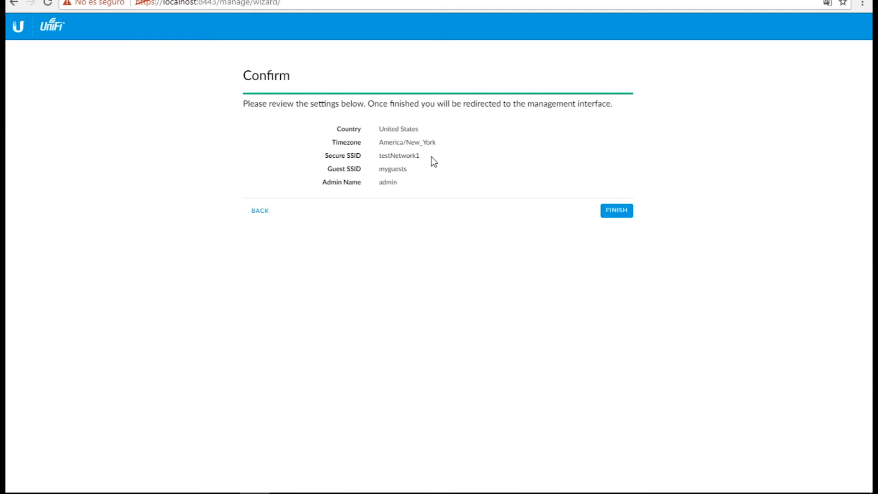
{"action": "mouse_move", "coordinate": [417, 196]}
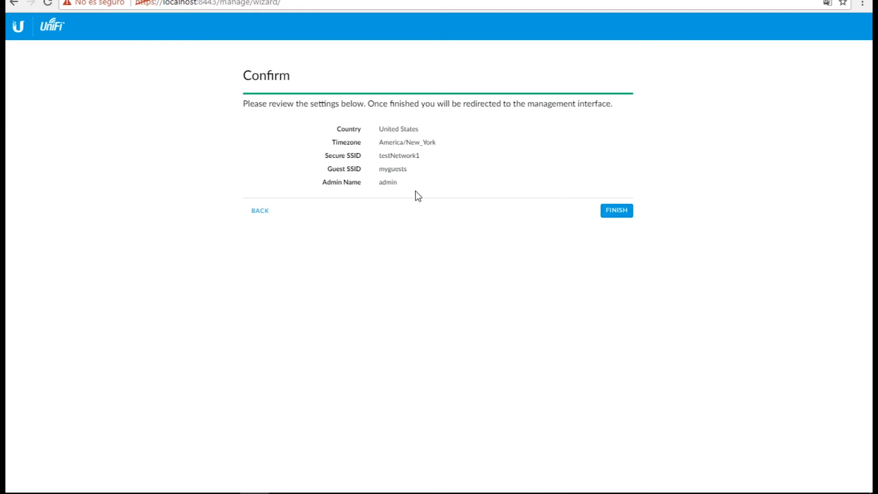
{"action": "mouse_move", "coordinate": [608, 220]}
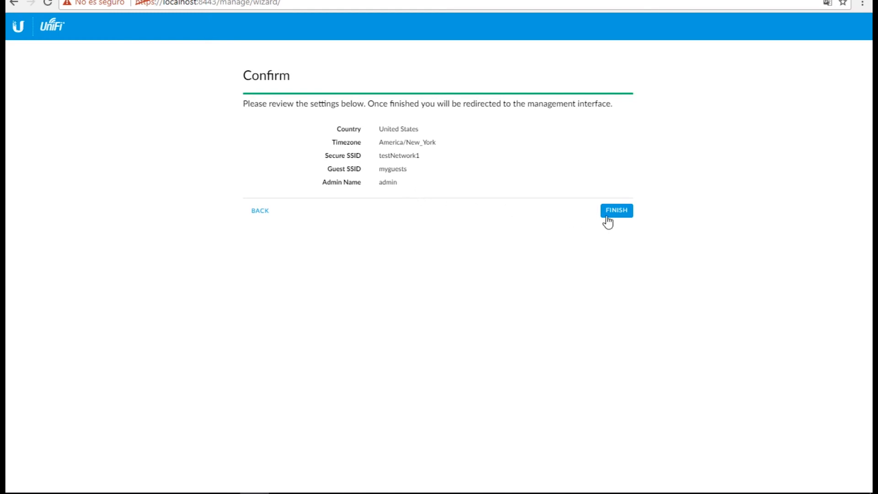
{"action": "left_click", "coordinate": [615, 210]}
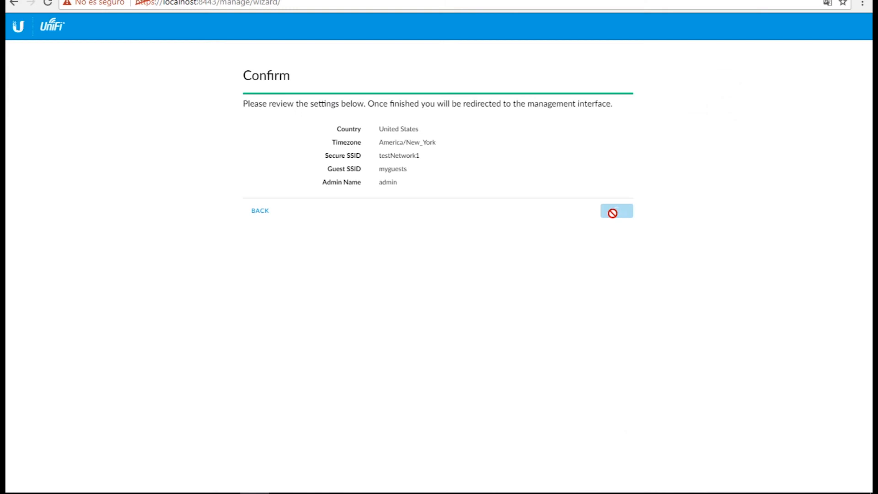